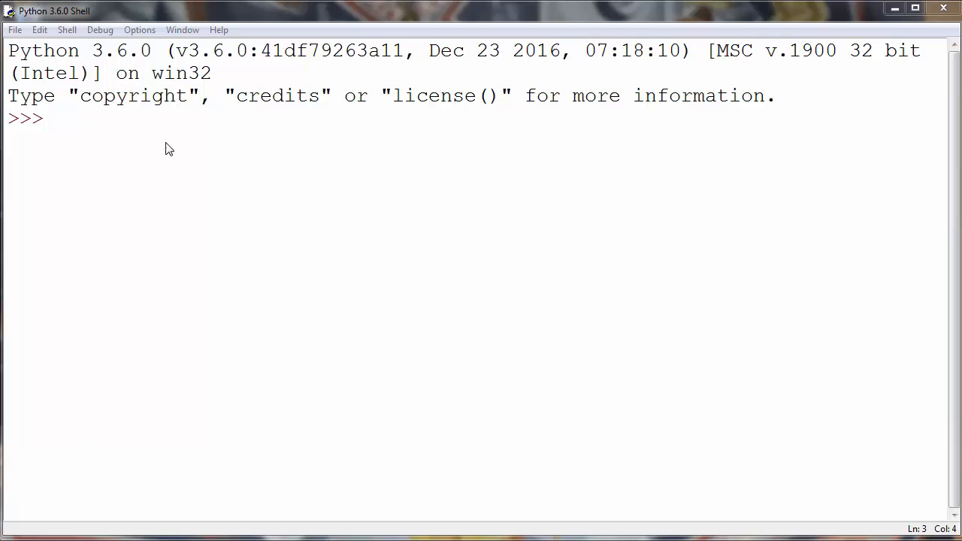
mouse_move(179, 166)
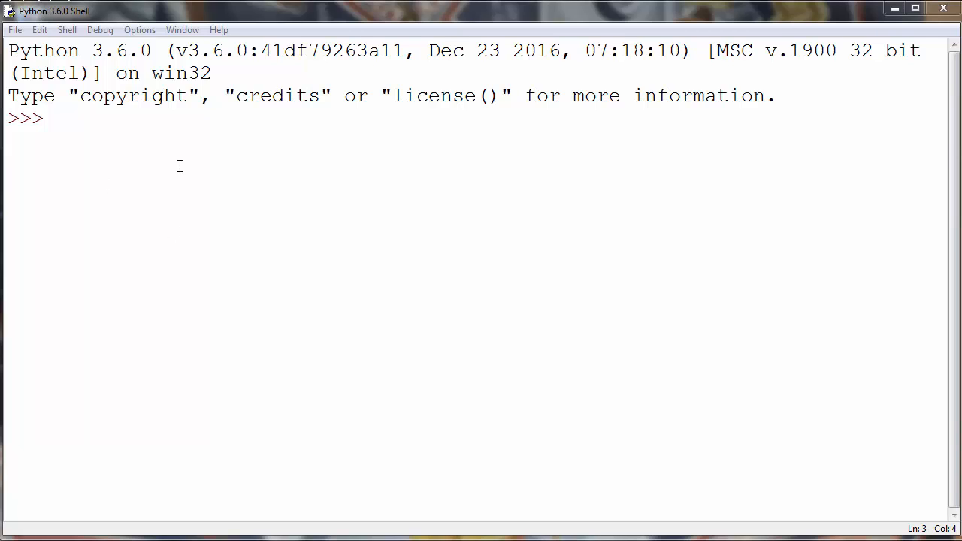
mouse_move(168, 128)
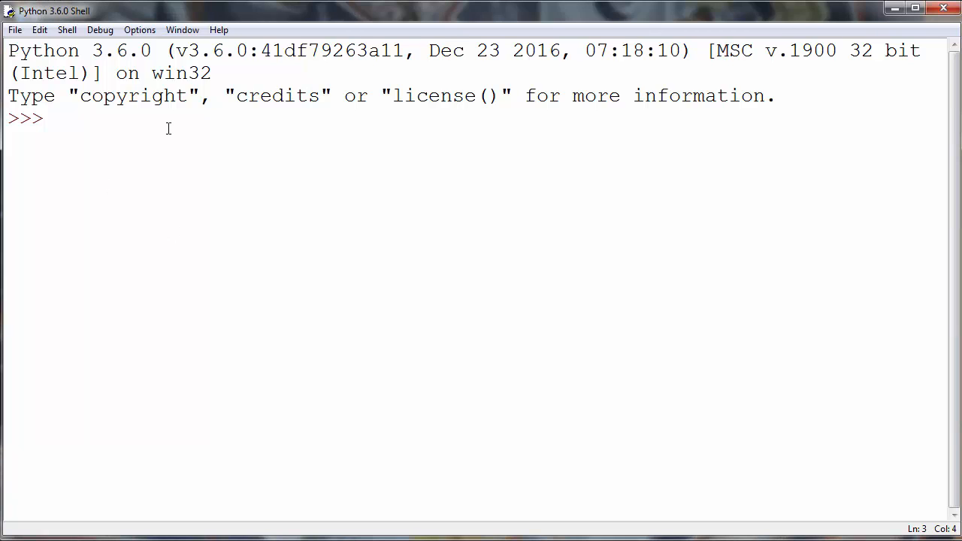
Run the floor division 5 // 2 at the >>> prompt, which returns 2.
text(5 // 3)
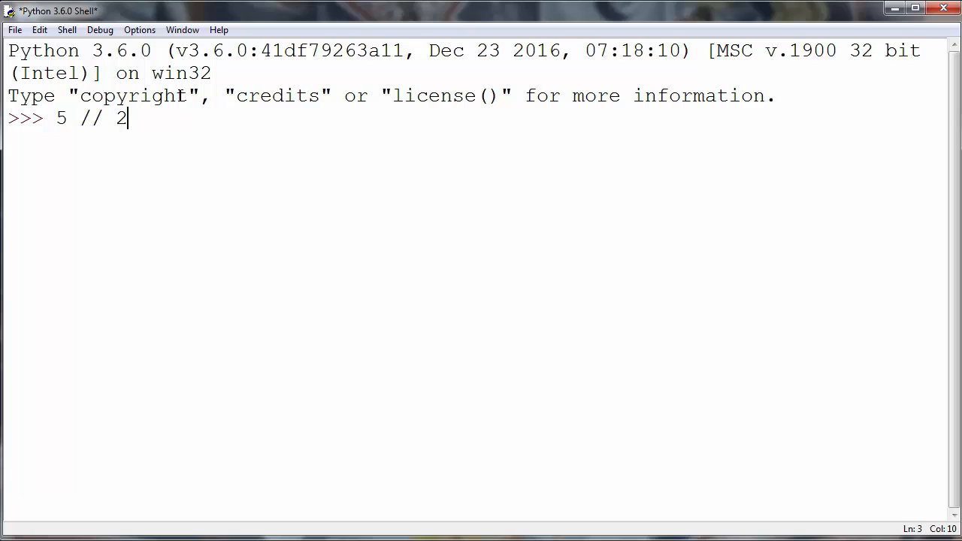
mouse_move(175, 117)
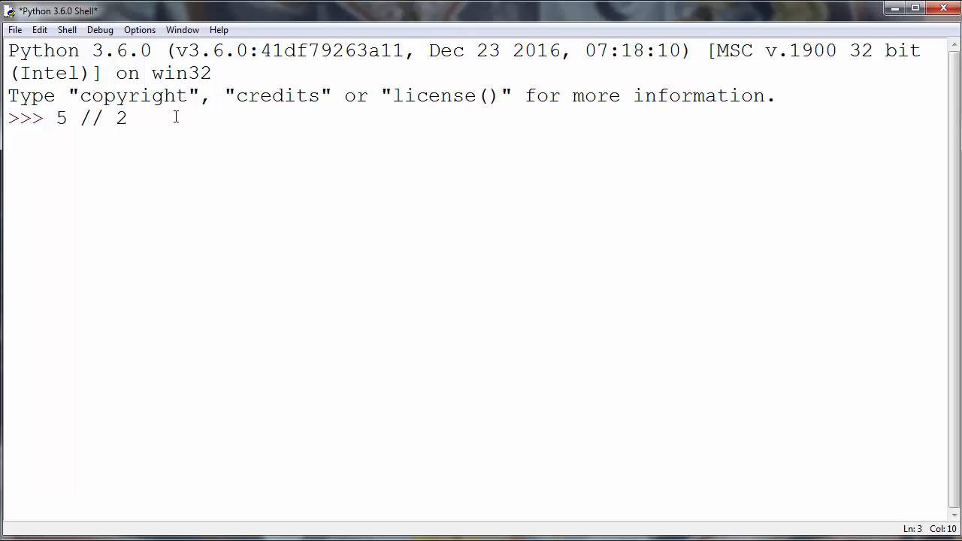
key(Return)
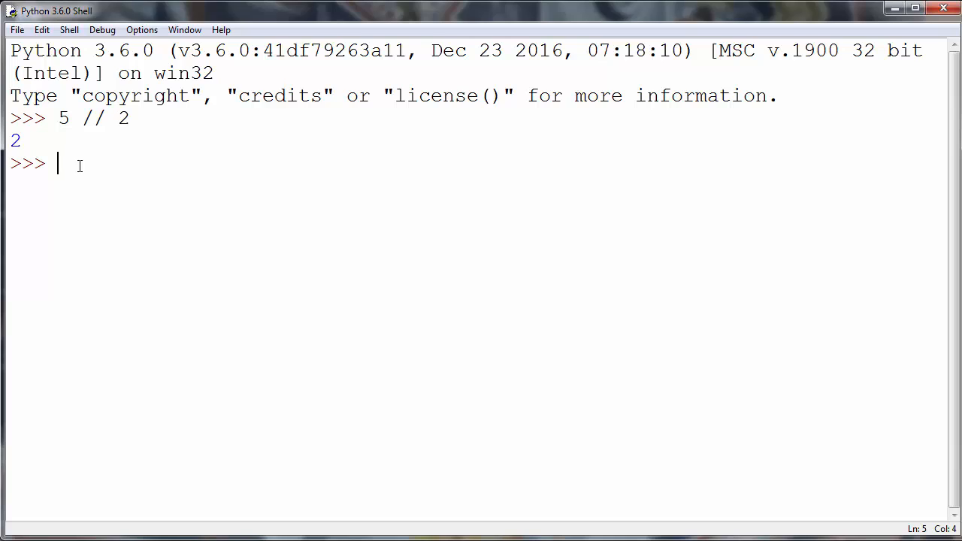
text(2)
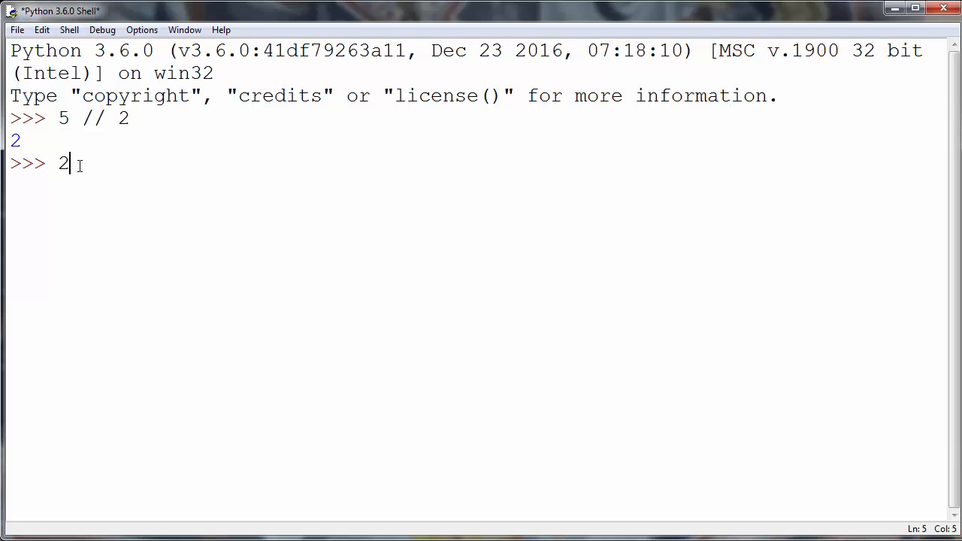
text(re)
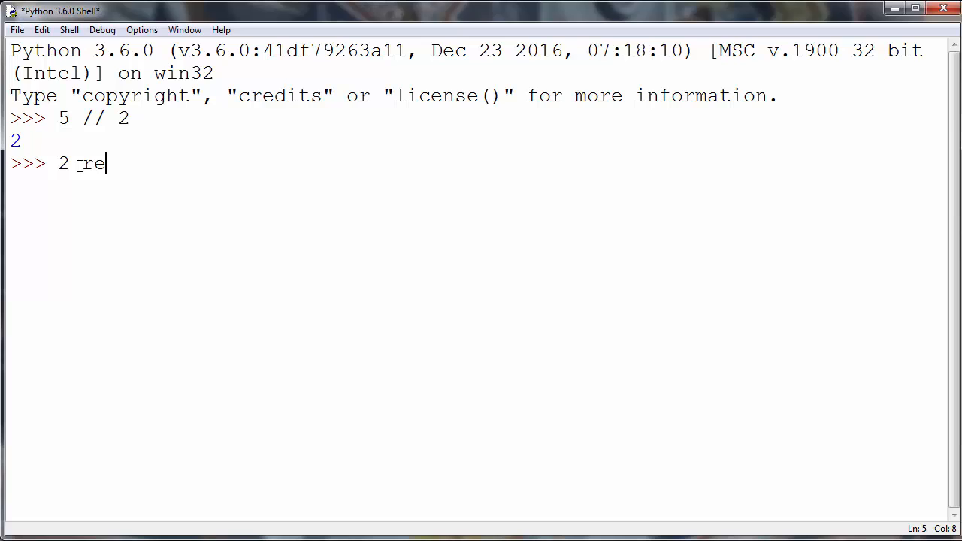
text(, rema)
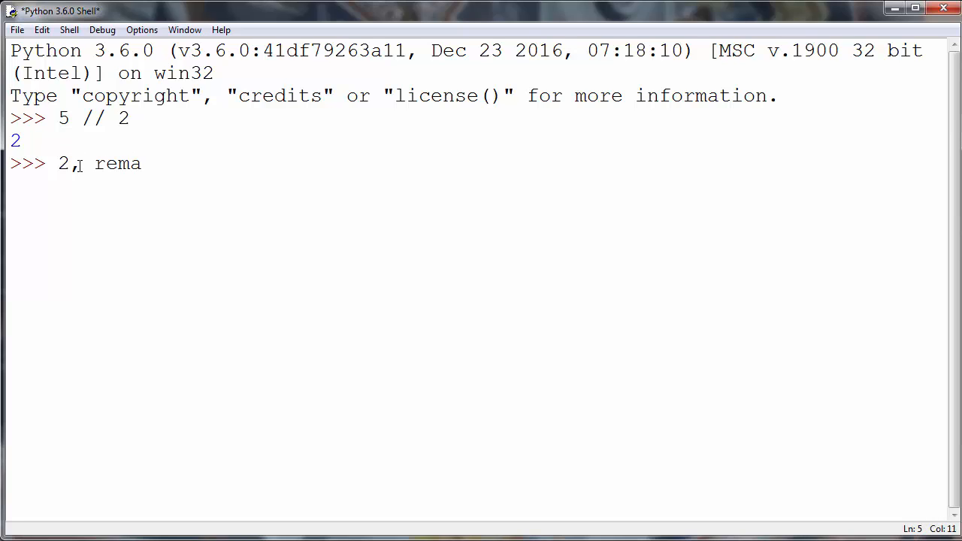
text(inder = 1)
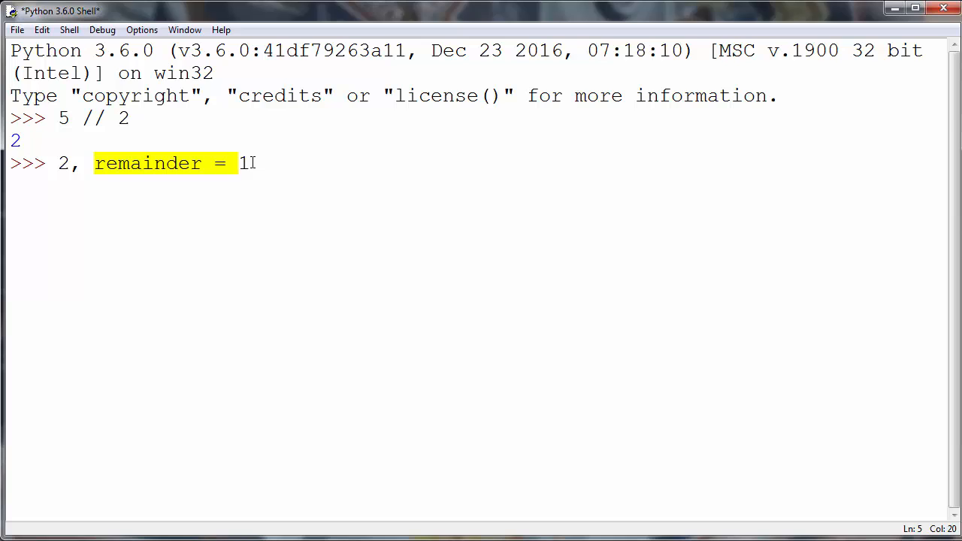
mouse_move(284, 163)
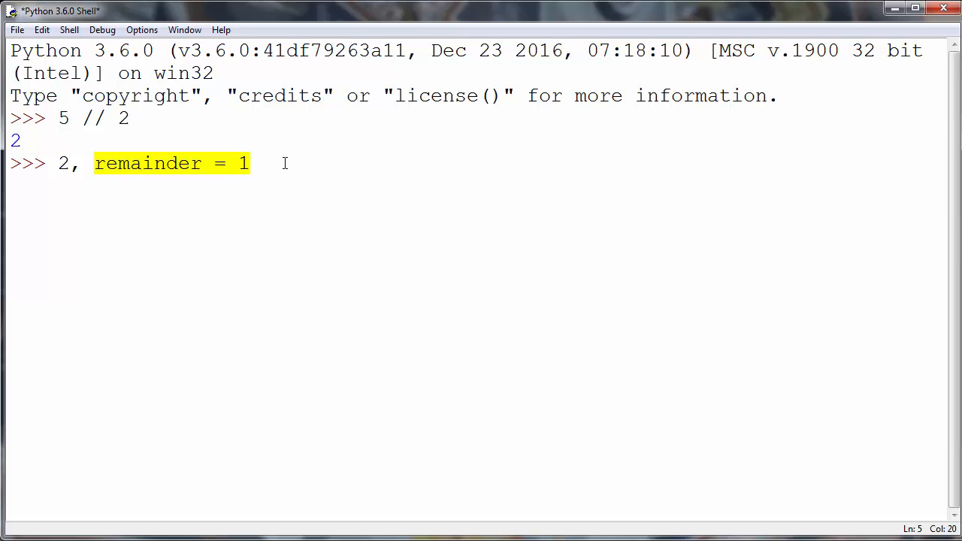
key(Backspace)
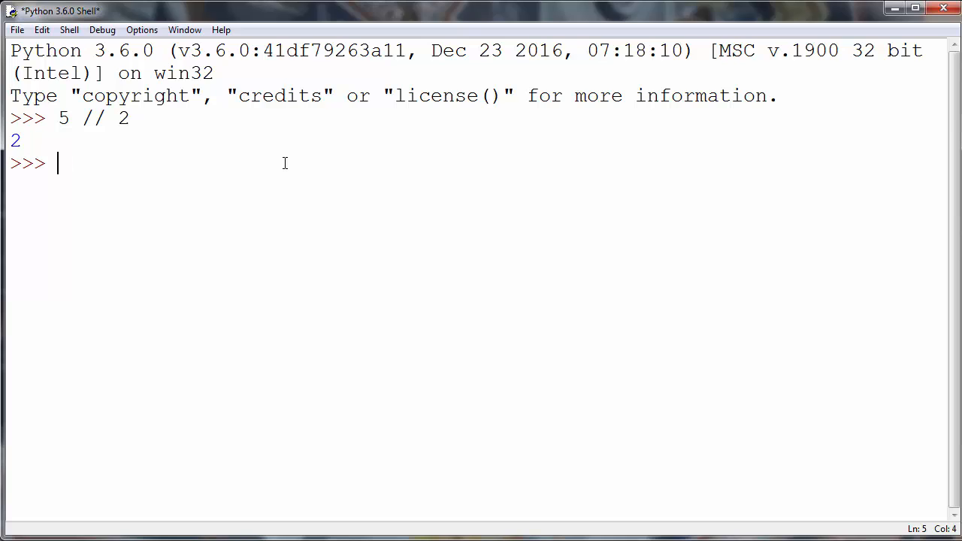
Type a MODULUS label, delete the stray symbols, and enter 5 as the first operand.
text(MODULUS)
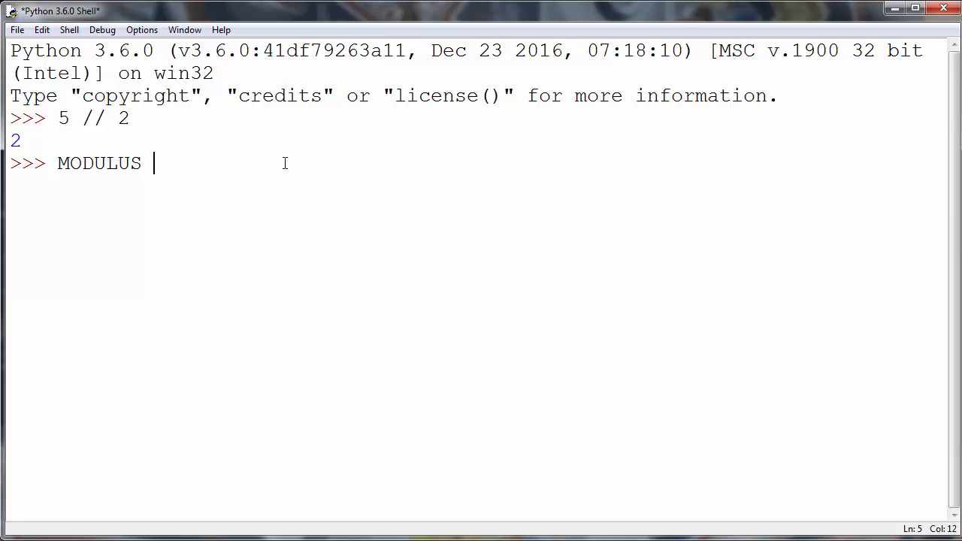
text(%$)
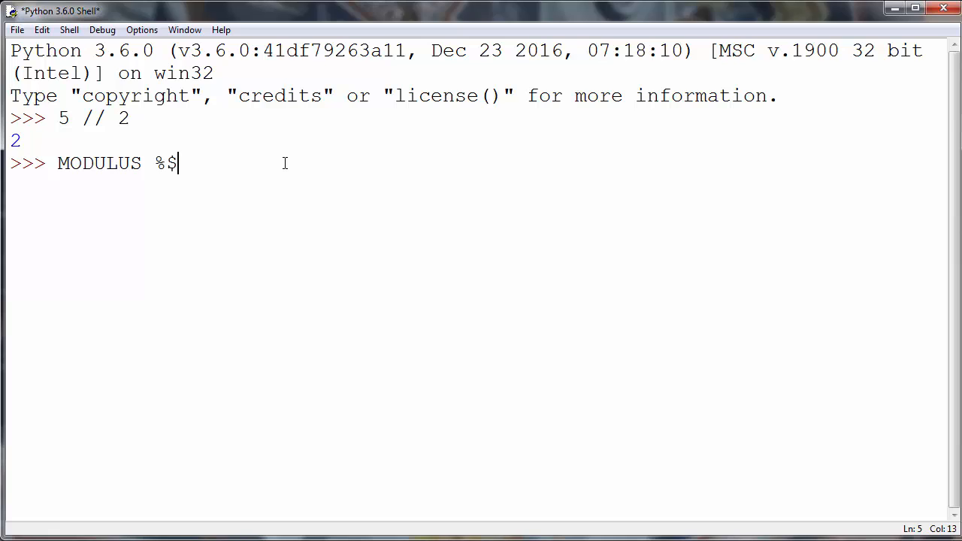
key(backspace)
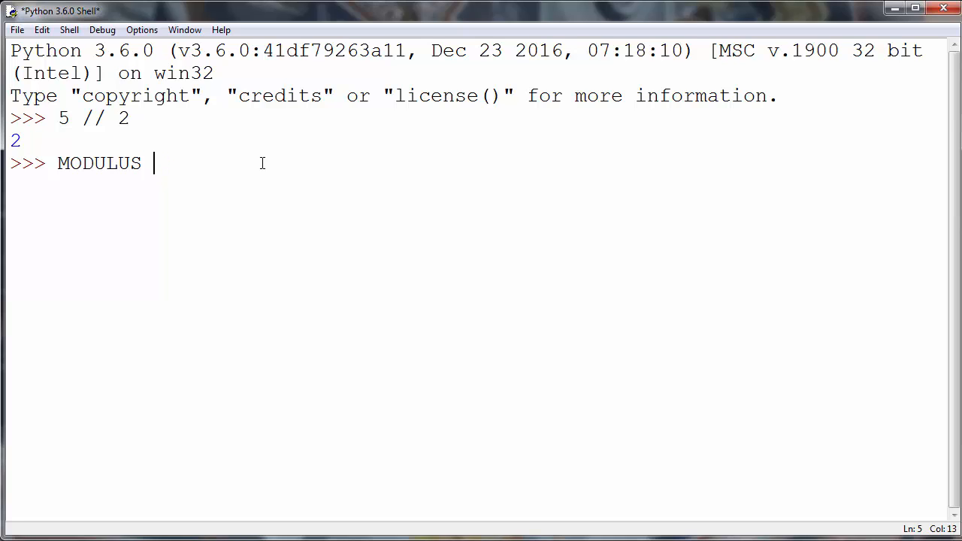
text(5)
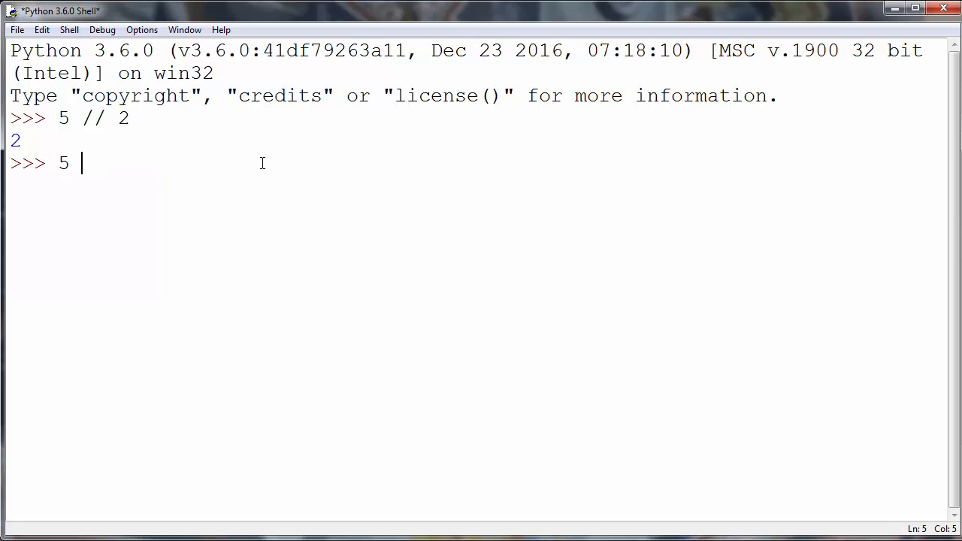
Finish the line as 5 % 2 and run it, getting remainder 1.
text(%)
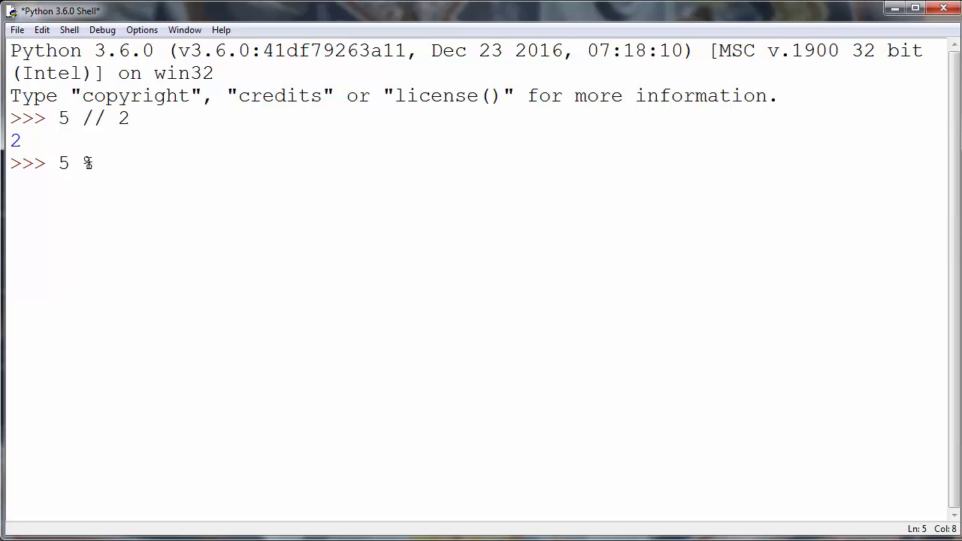
text(2)
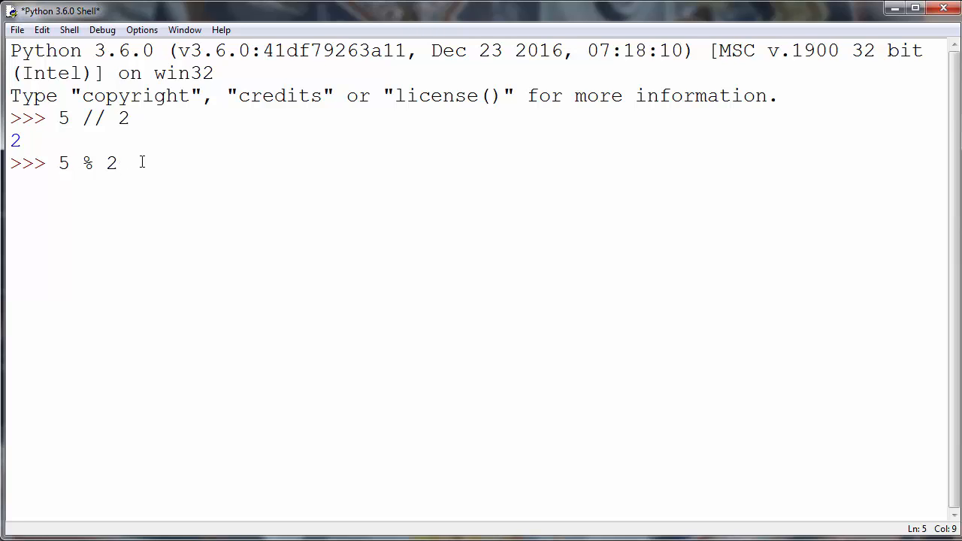
key(Return)
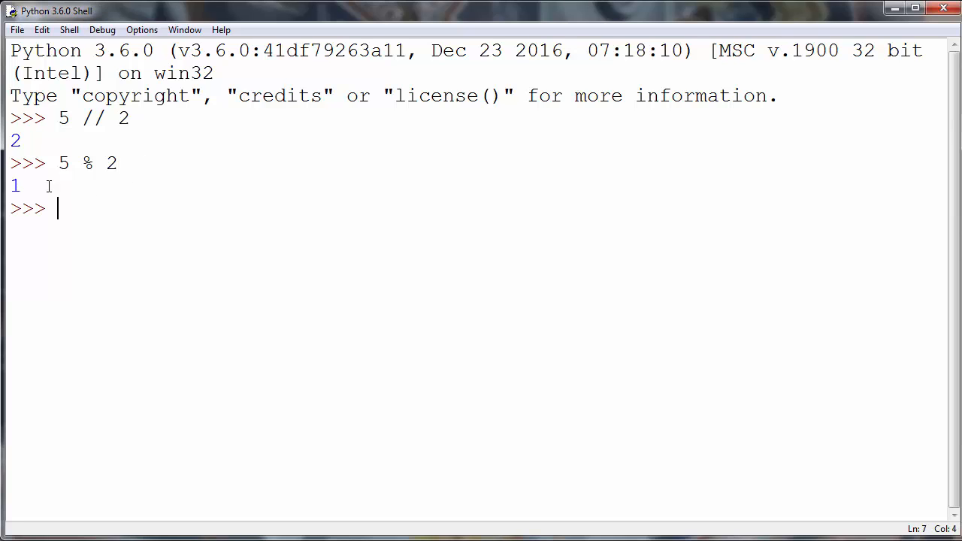